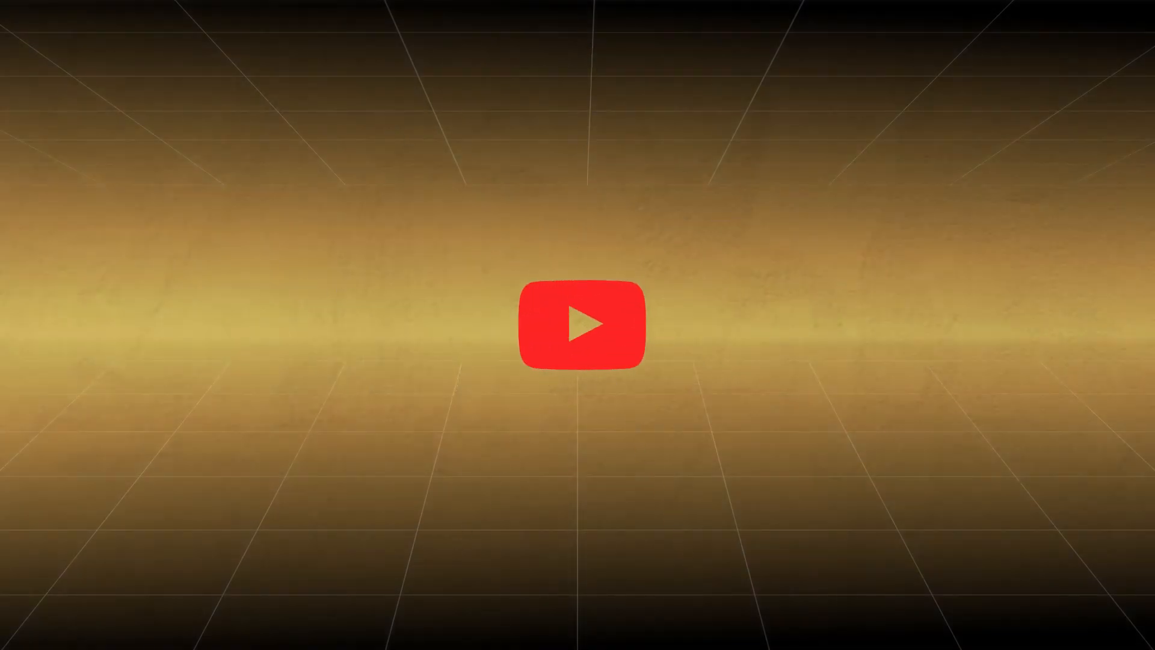
# Step: Get past the intro so the converter shows 'Add OLM file here to convert to PST'
pyautogui.click(578, 324)
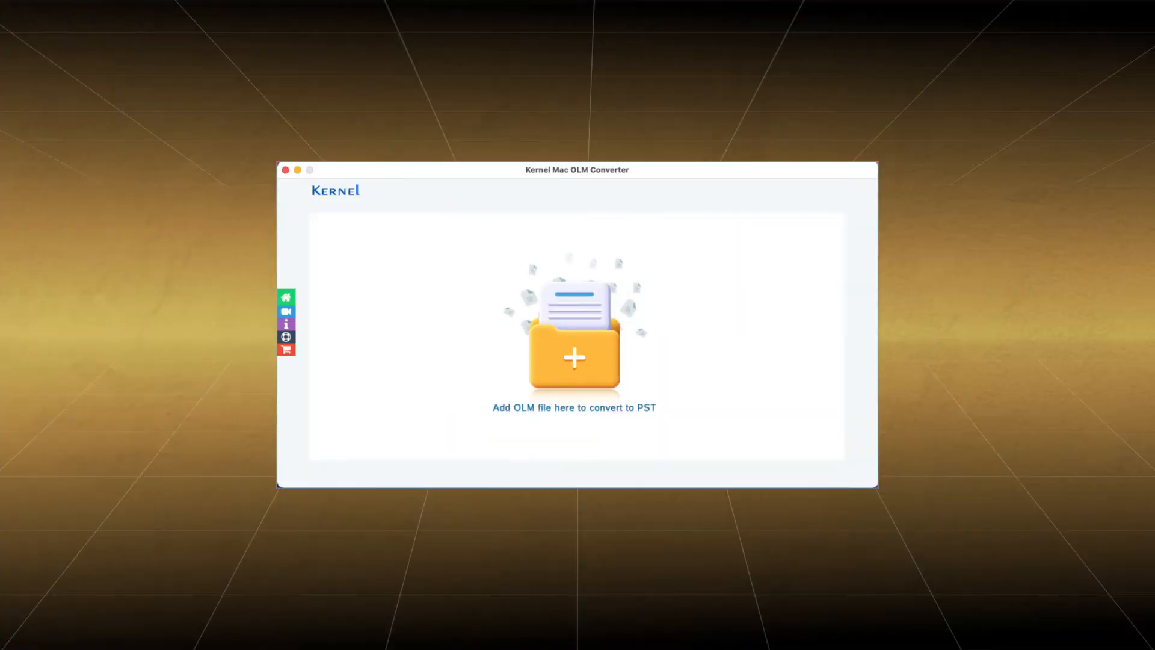
# Step: Add Archive.olm from the OLM FILES folder to the conversion list
pyautogui.click(574, 347)
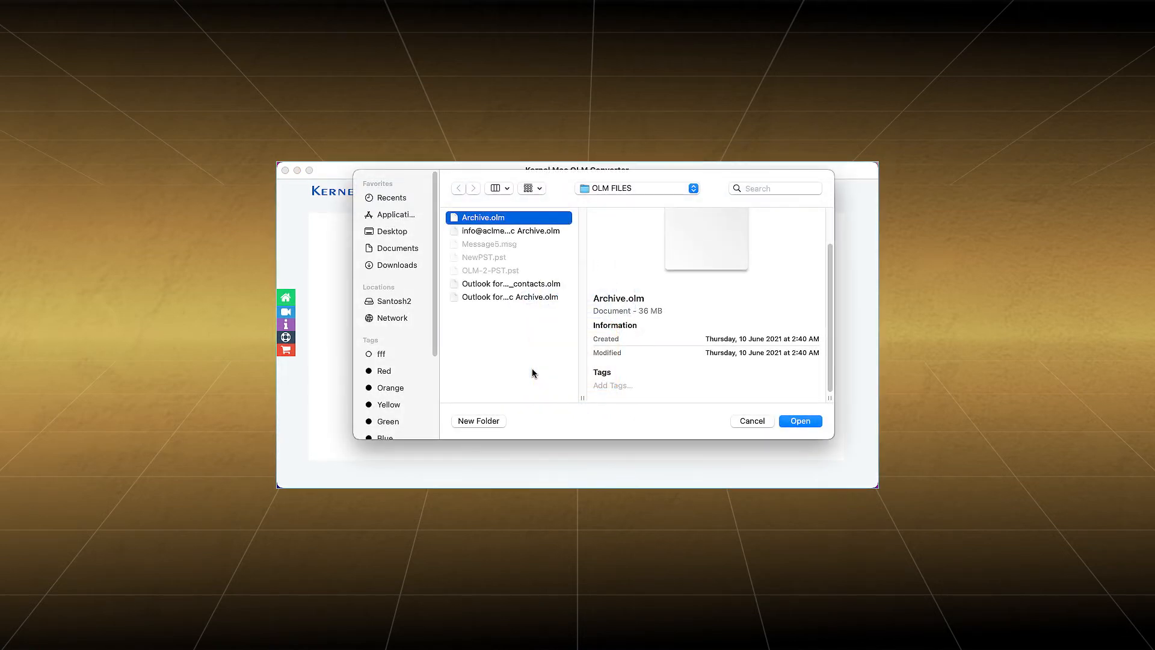
pyautogui.click(799, 421)
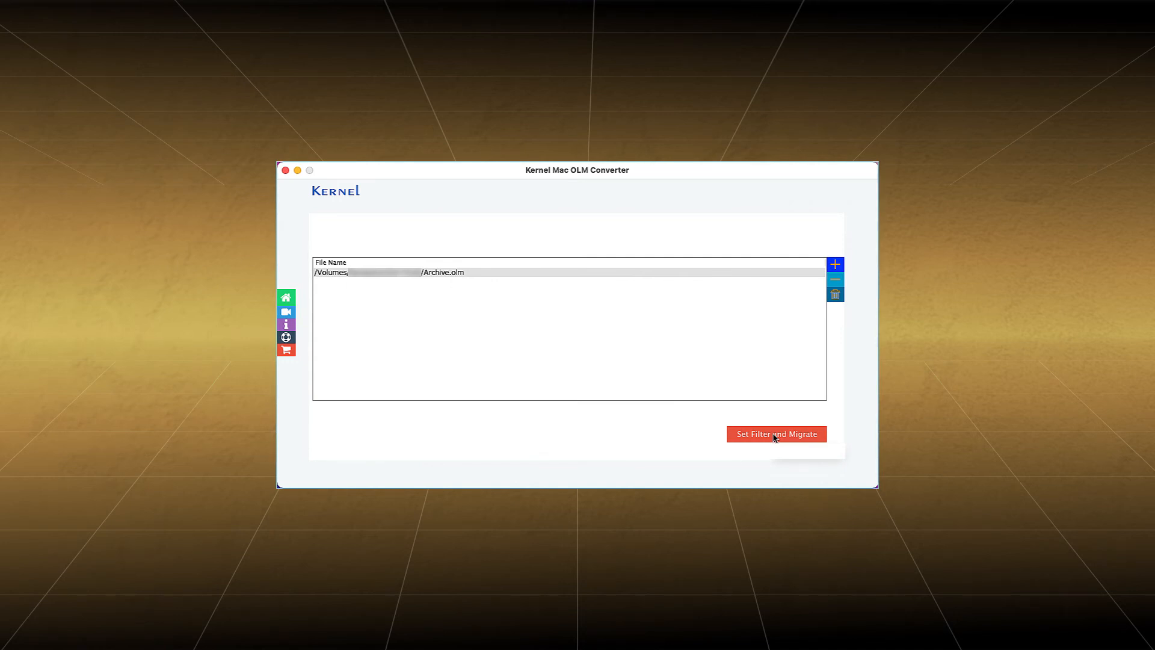
# Step: Start migration with no filters and save the PST as Archive in Documents
pyautogui.click(776, 433)
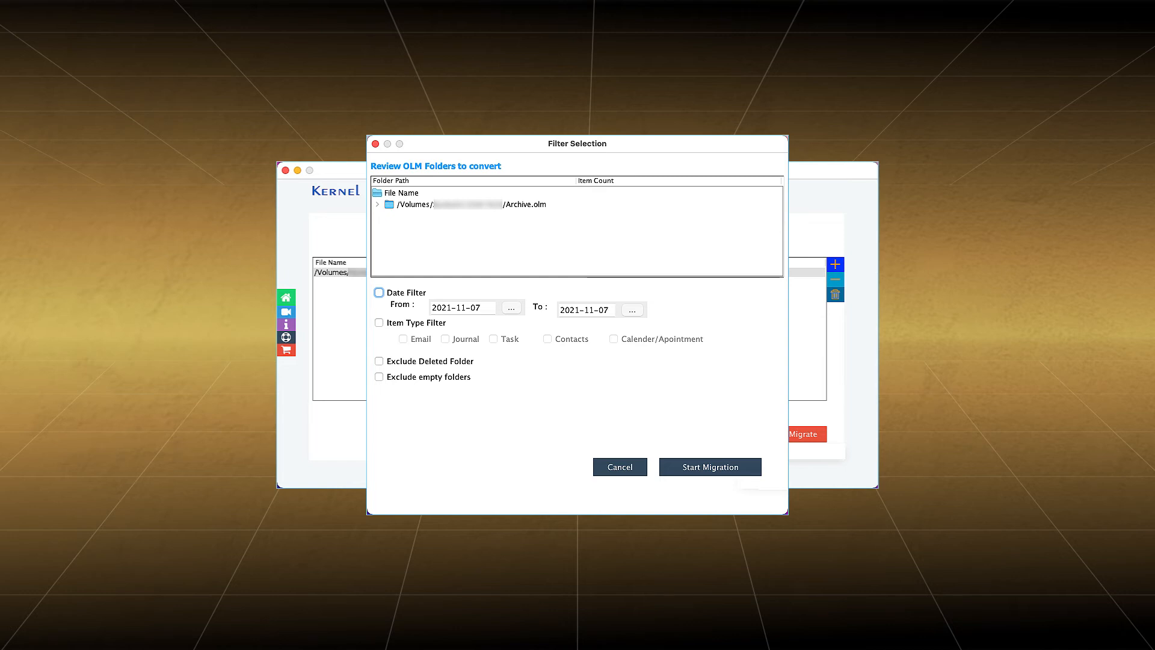
pyautogui.click(710, 467)
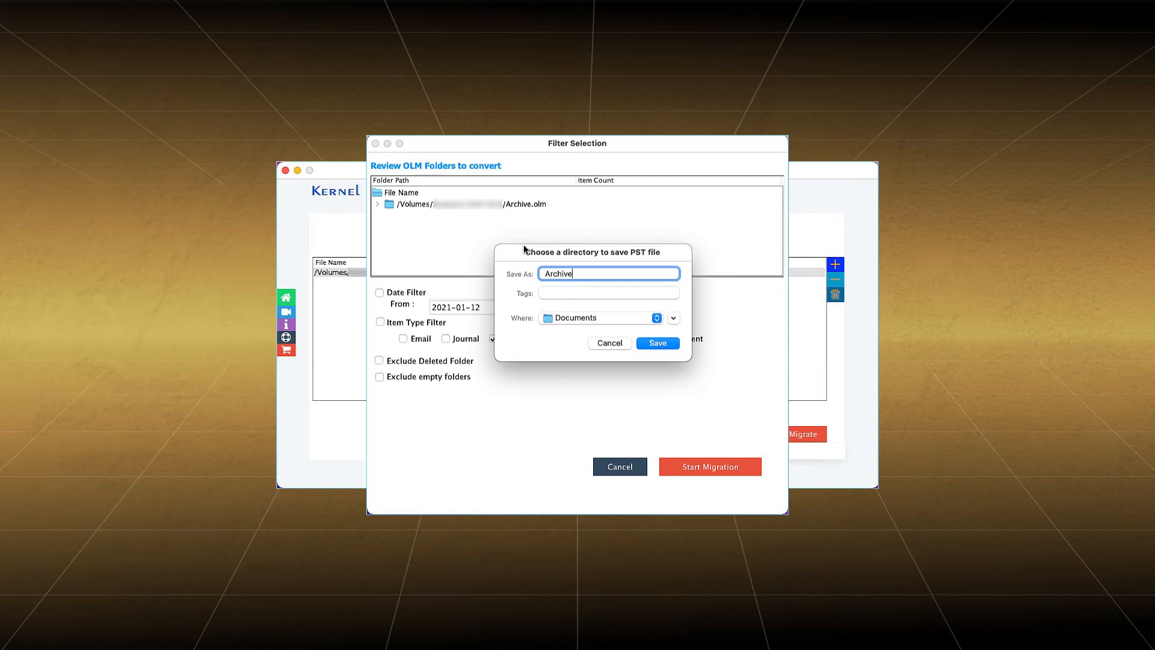
pyautogui.click(657, 343)
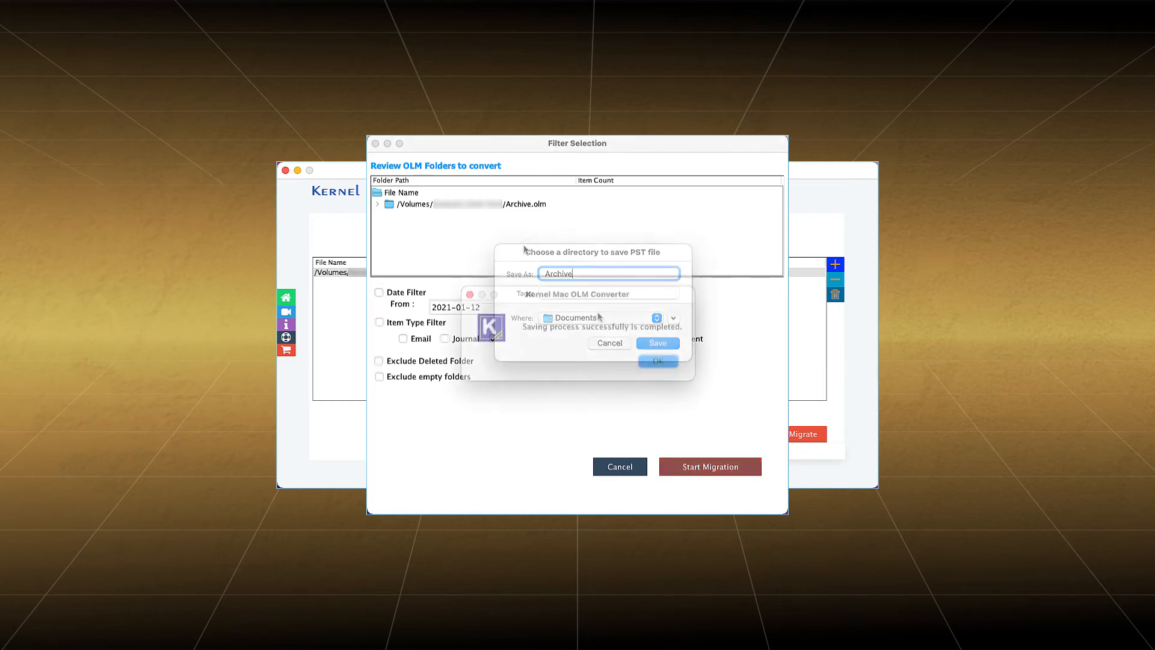
# Step: Dismiss the saving-completed message and view the archive Inbox of 12 messages in Outlook
pyautogui.click(657, 343)
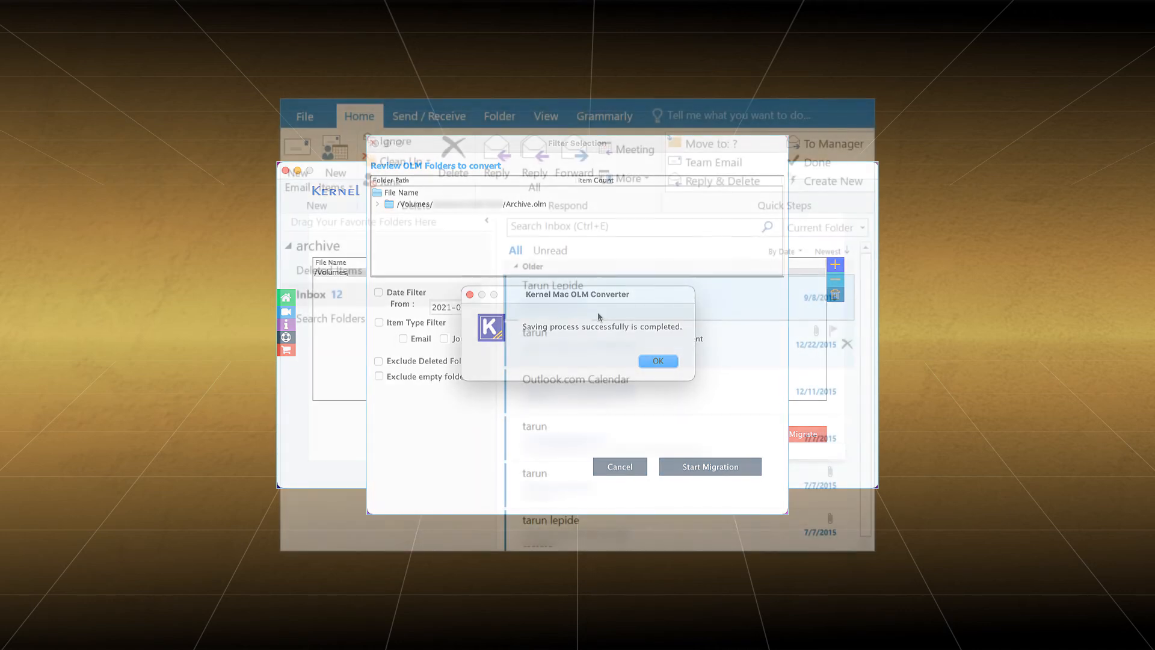
pyautogui.click(657, 361)
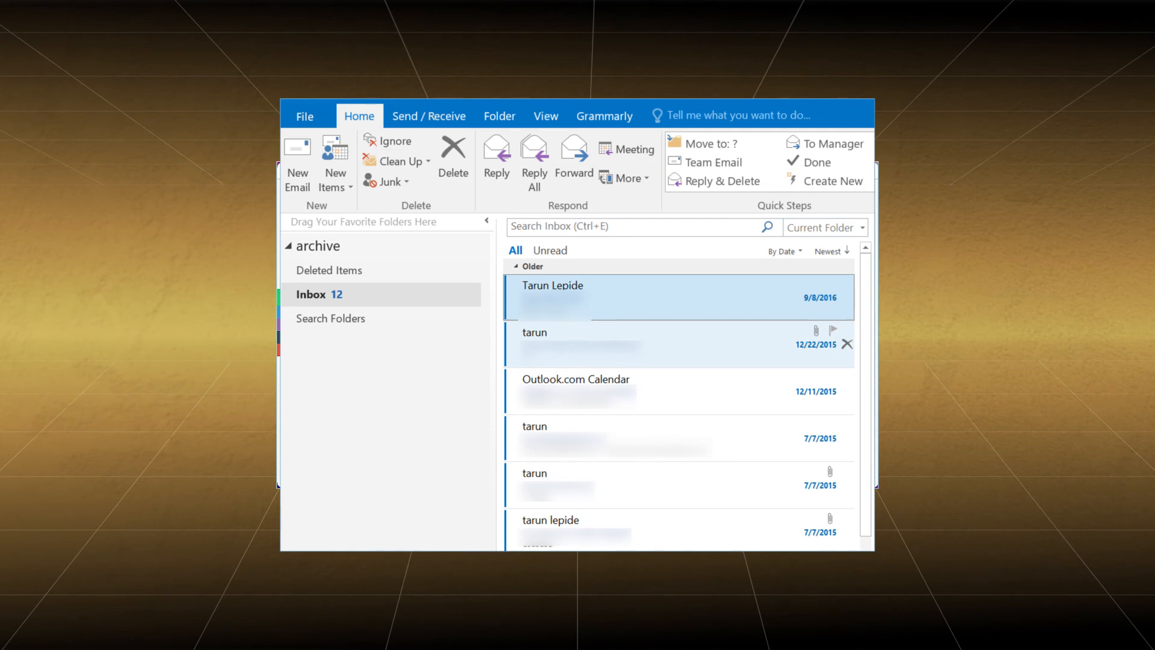